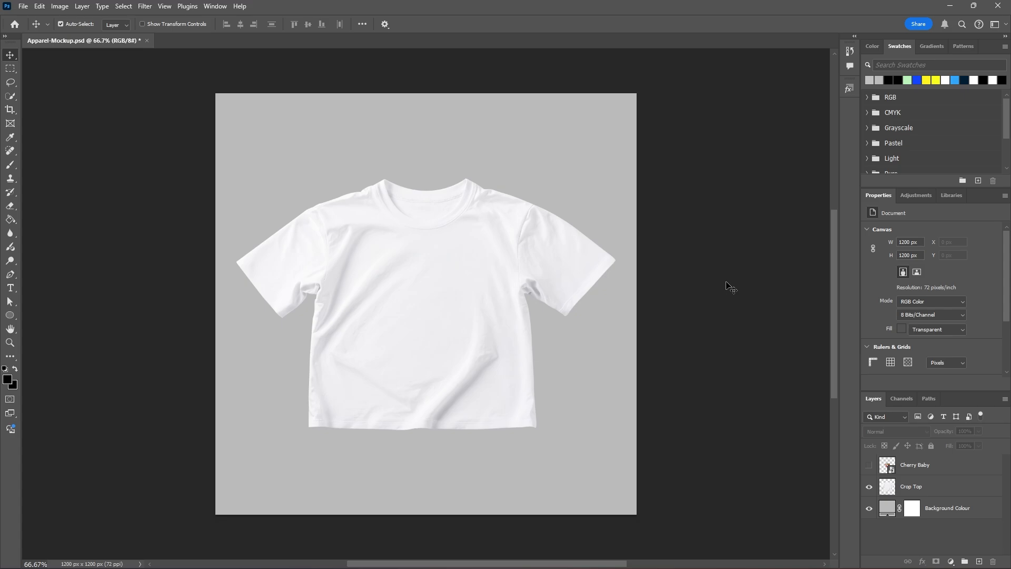
mouse_move(778, 477)
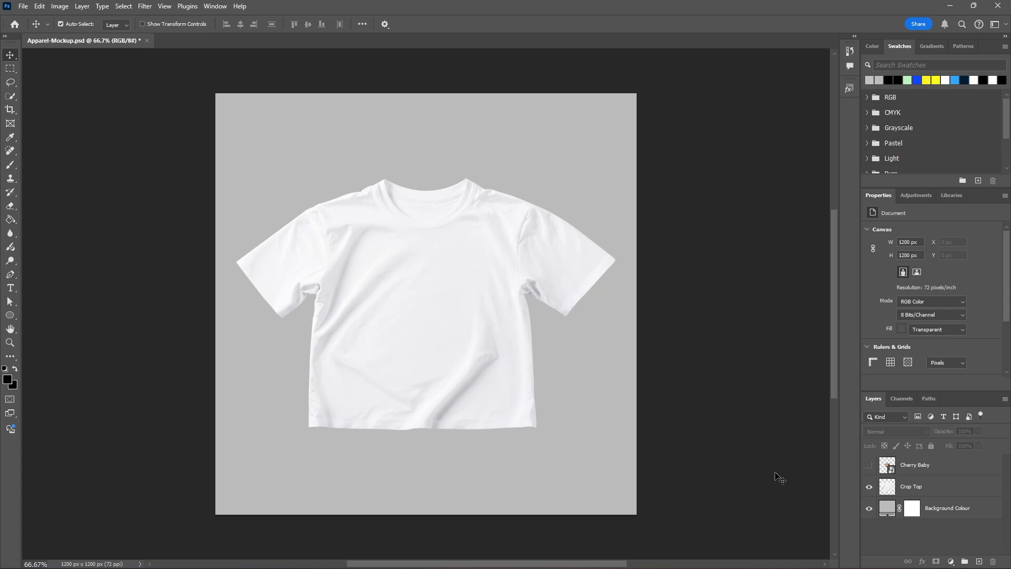
Duplicate the Crop Top layer to create Crop Top copy above it
left_click(912, 487)
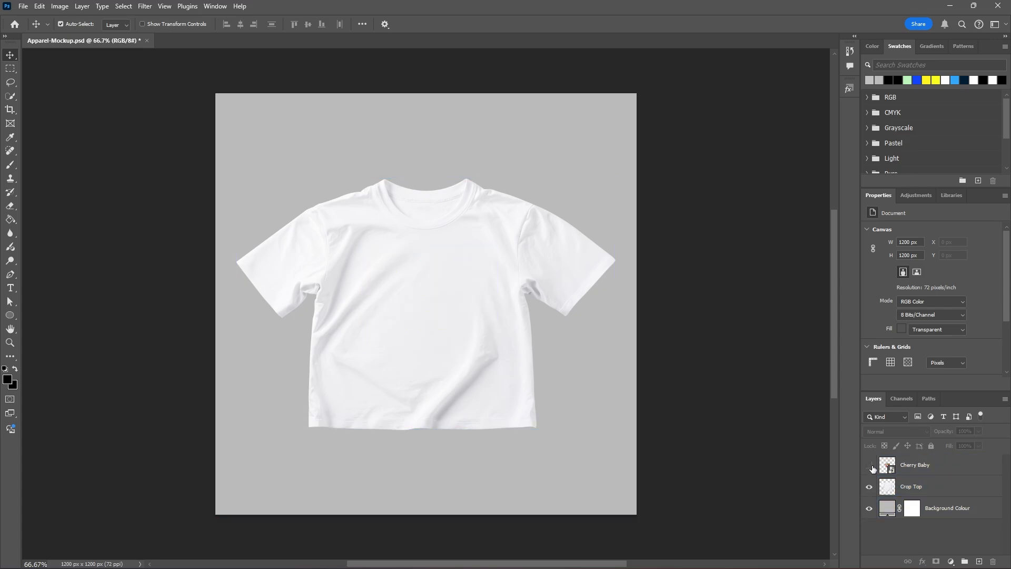
left_click(912, 487)
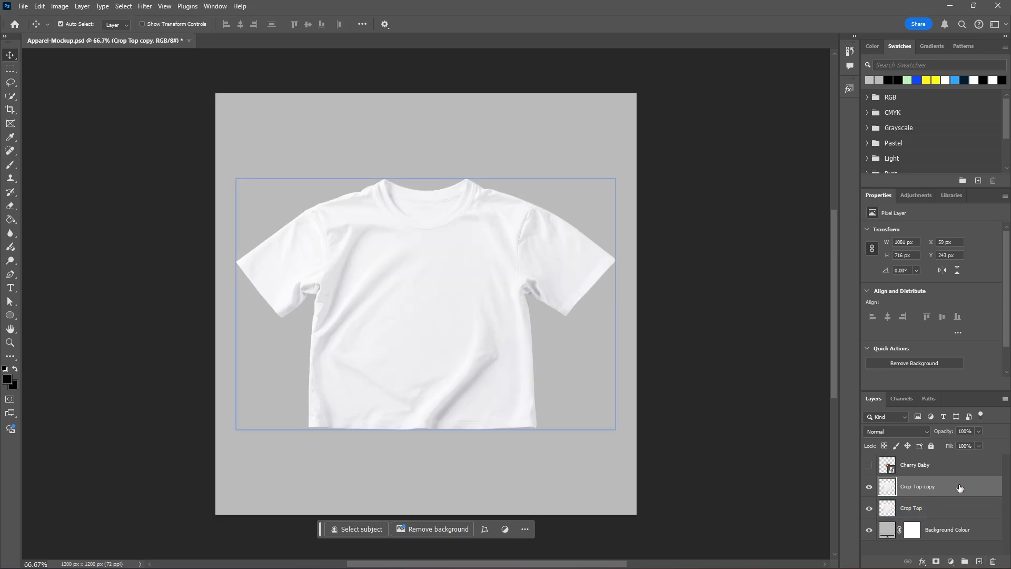
Hide the original Crop Top layer and apply a 1.5-pixel Gaussian Blur to the copy
left_click(144, 6)
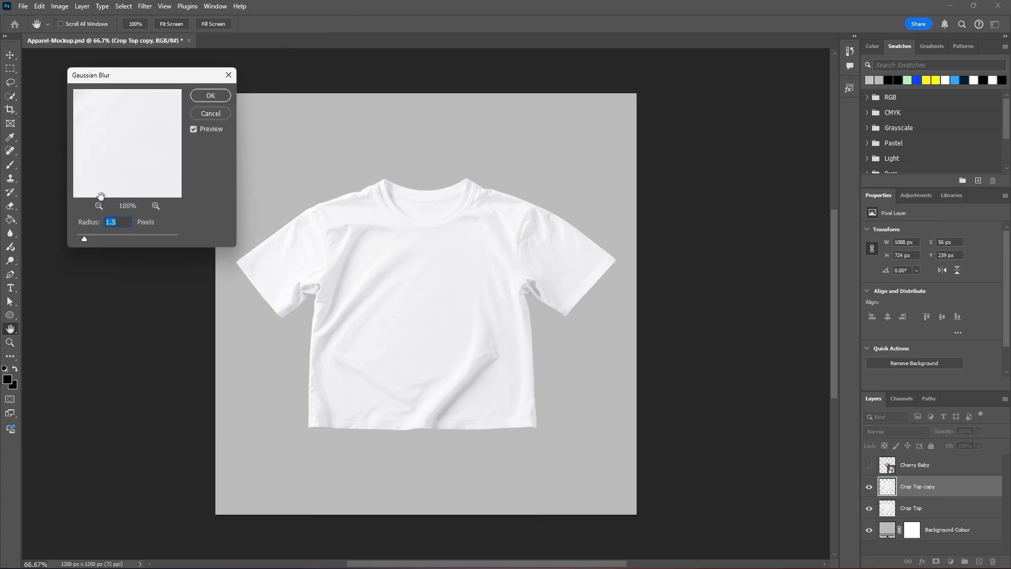
mouse_move(143, 79)
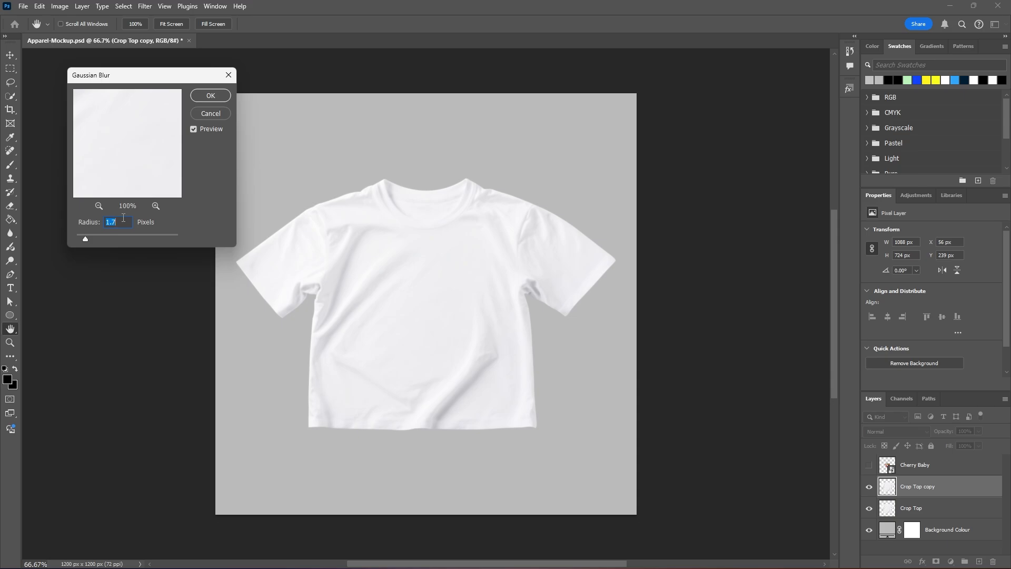
type("1.5")
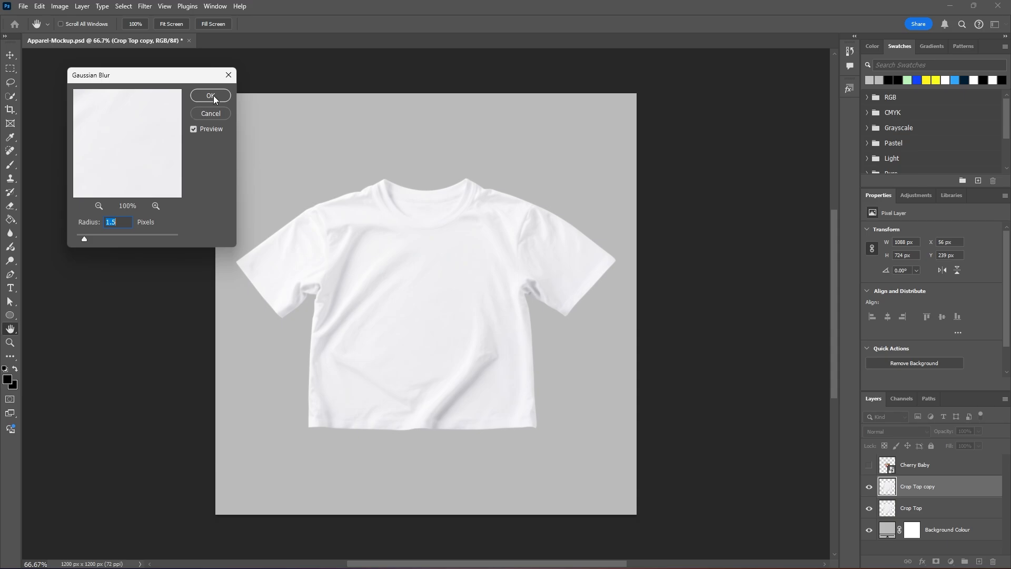
left_click(210, 96)
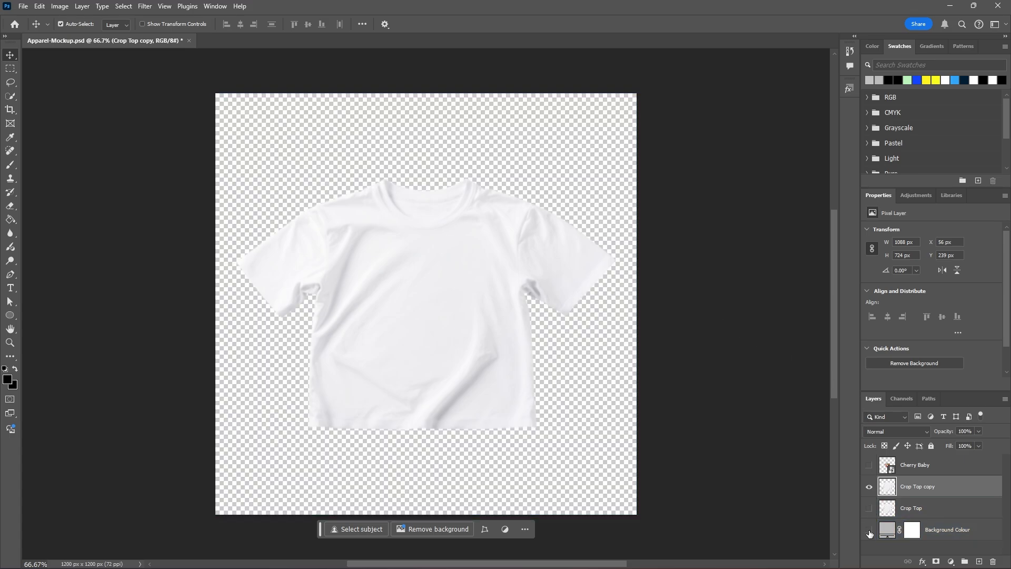
Hide the Background Colour layer and save the document as Apparel-Mockup-Blur.psd
left_click(22, 7)
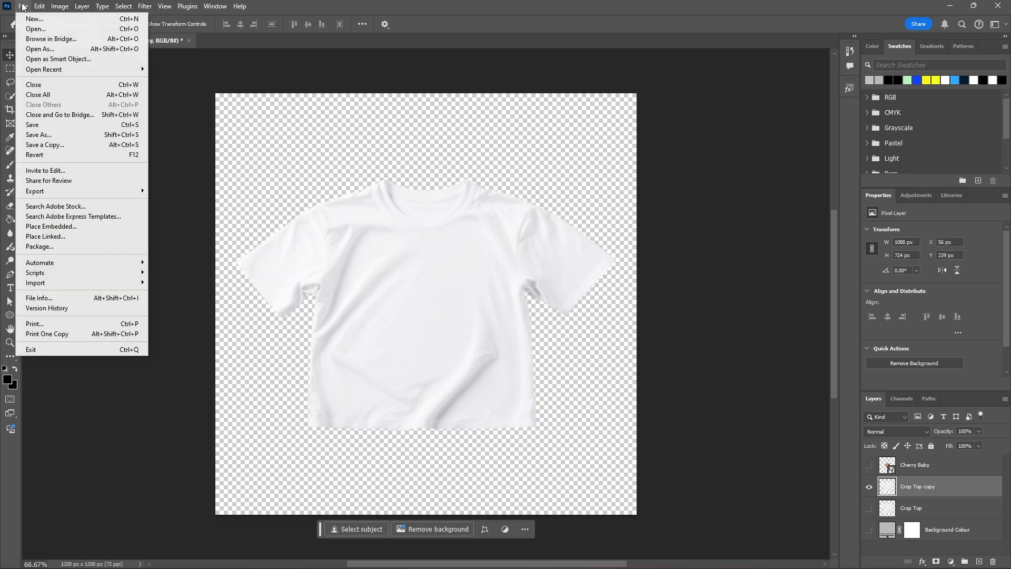
left_click(38, 135)
type("Apparel-Mockup-Blur.psd")
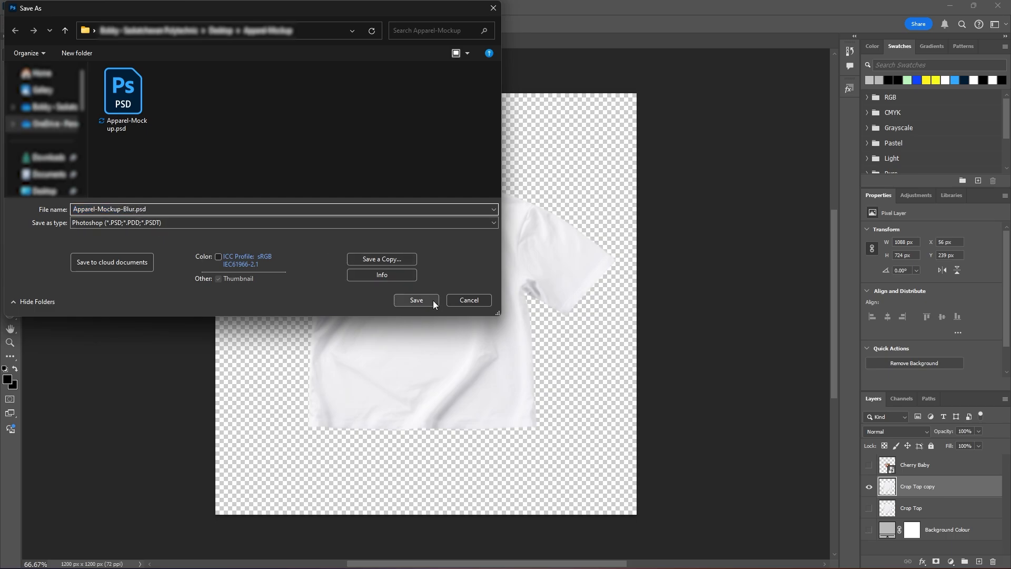
left_click(416, 300)
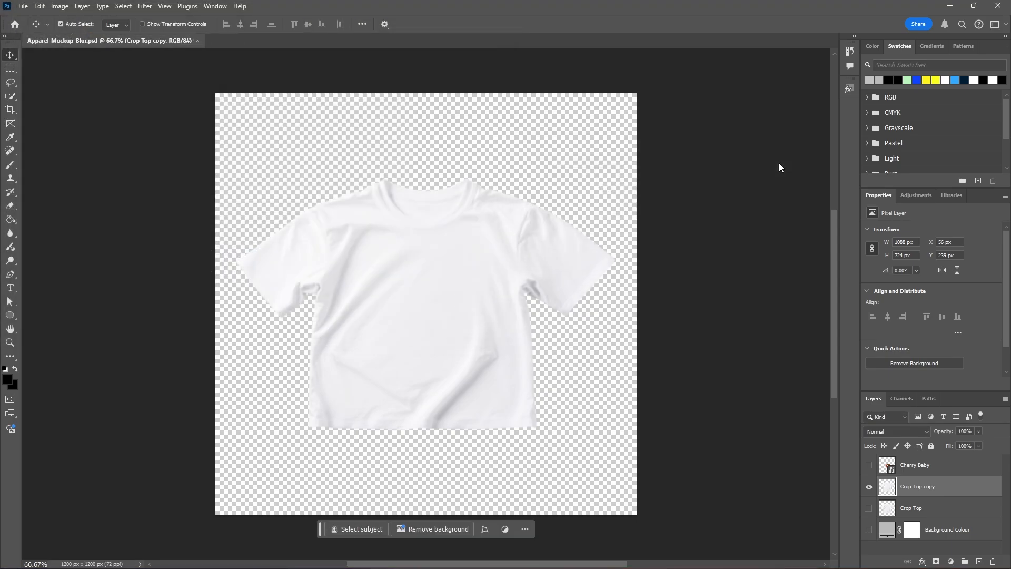
mouse_move(944, 465)
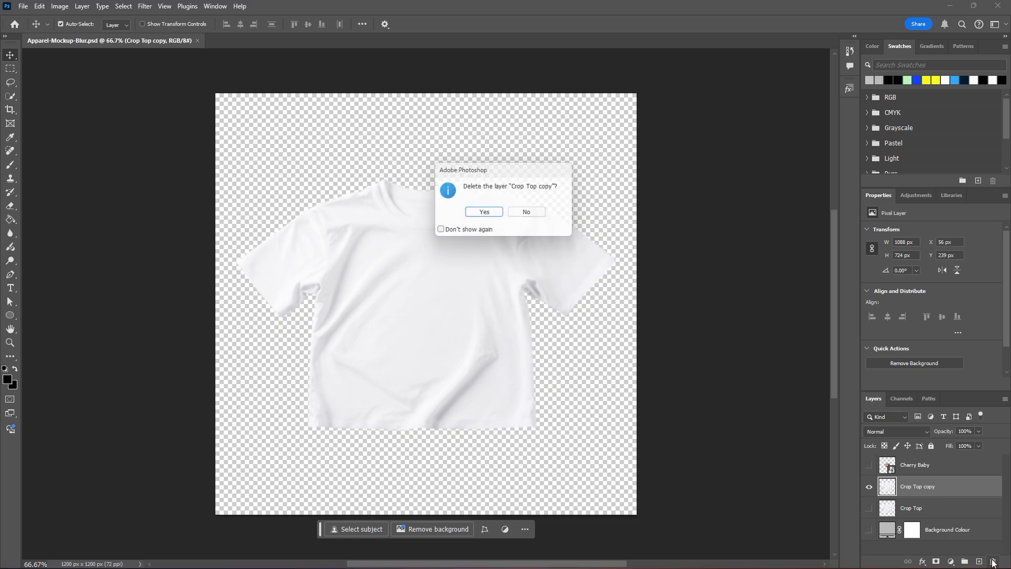
Delete the blurred copy layer and show the Cherry Baby graphic on the shirt
left_click(483, 211)
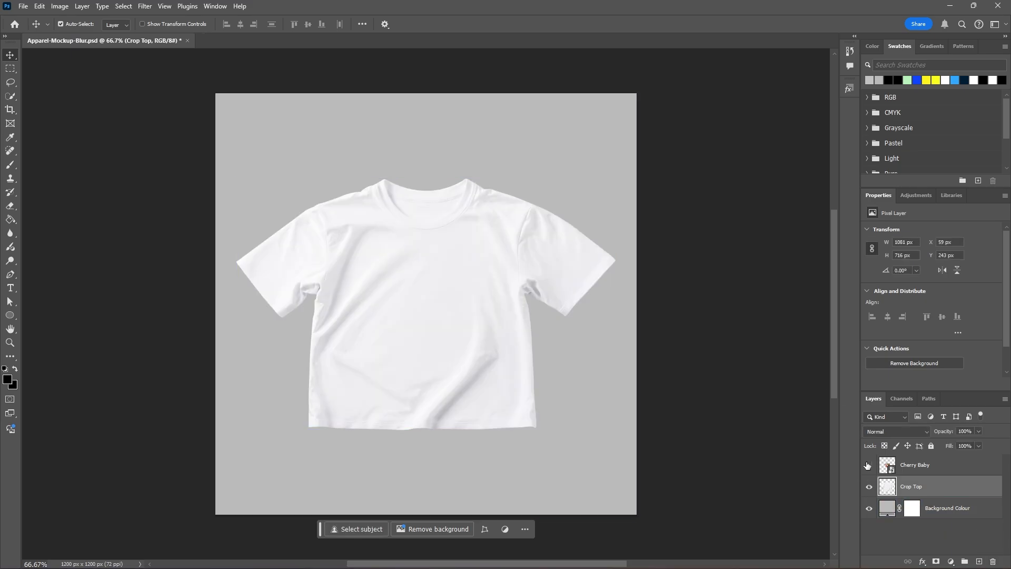
left_click(868, 464)
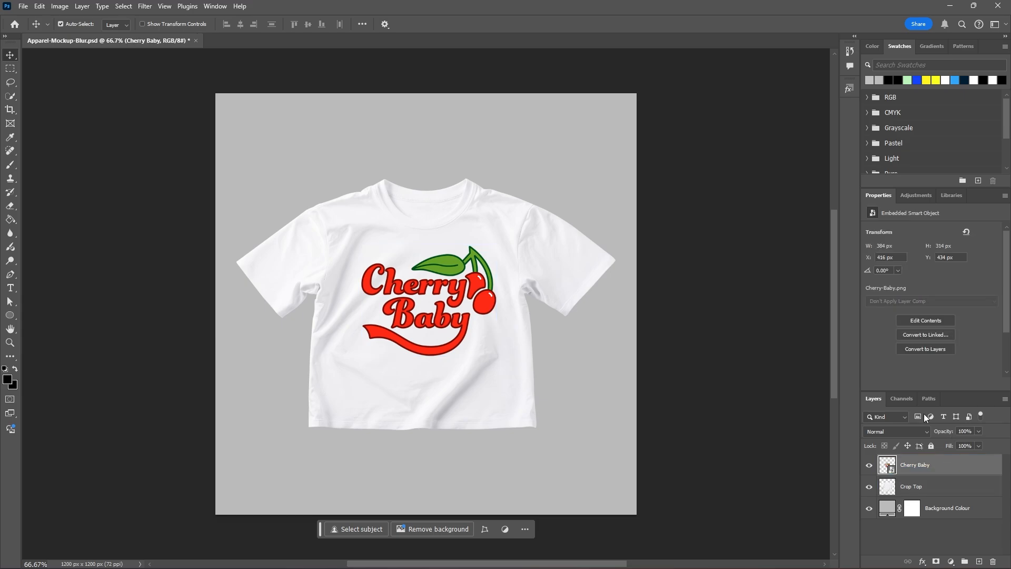
left_click(945, 507)
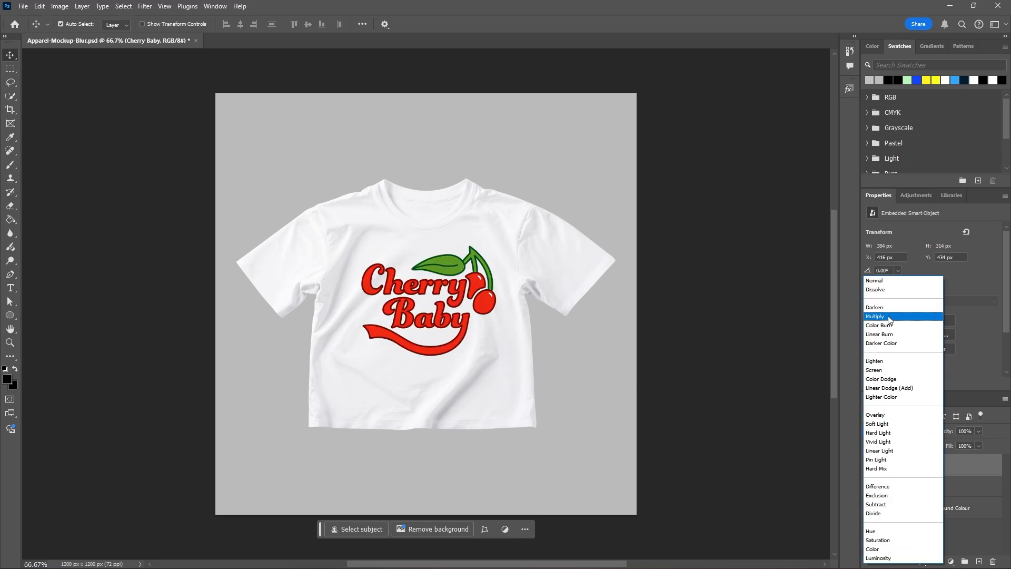
Set Cherry Baby to Multiply and apply Displace using Apparel-Mockup-Blur.psd as the map
left_click(875, 316)
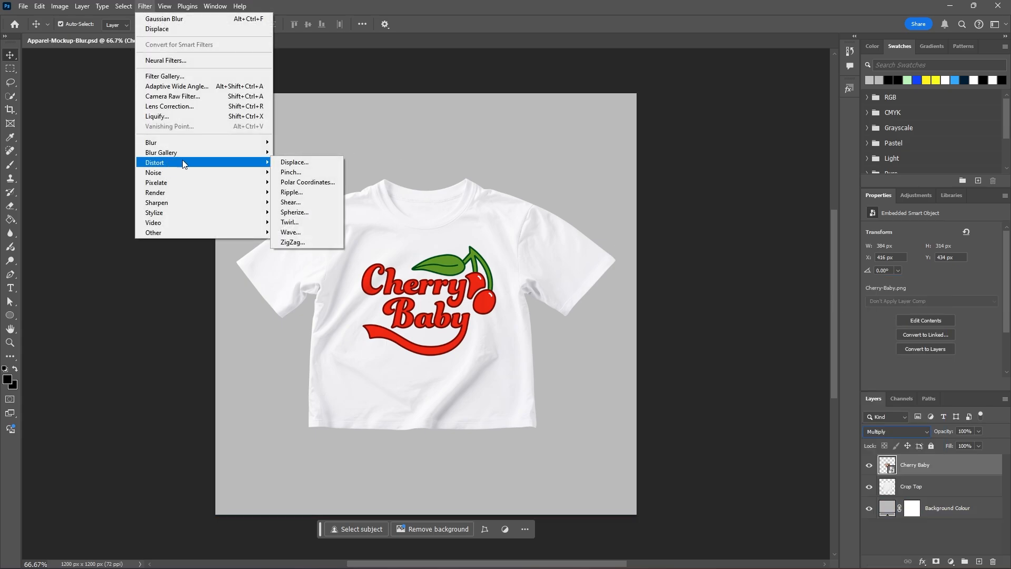
left_click(293, 162)
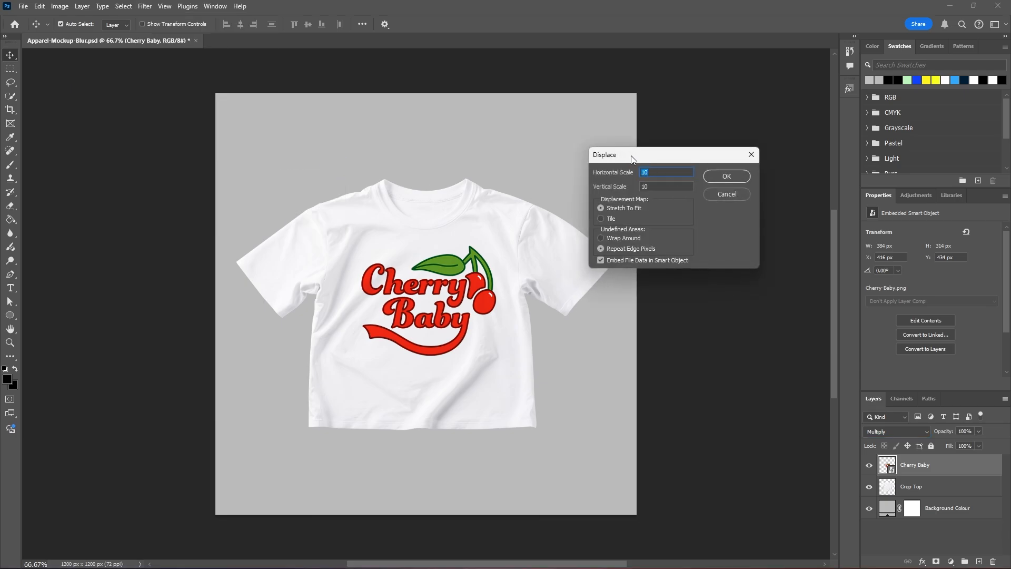
left_click_drag(631, 153, 649, 119)
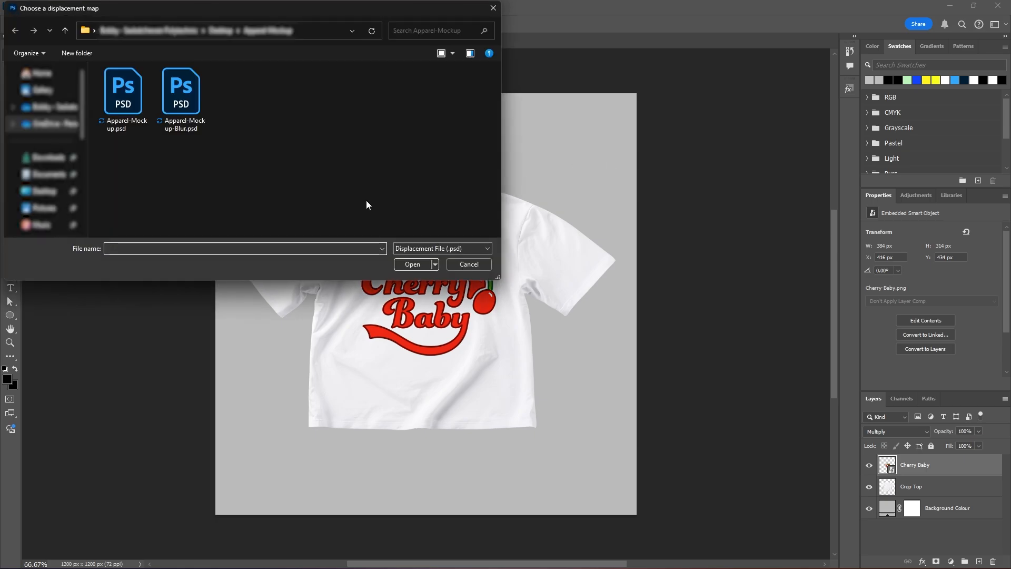
left_click(181, 91)
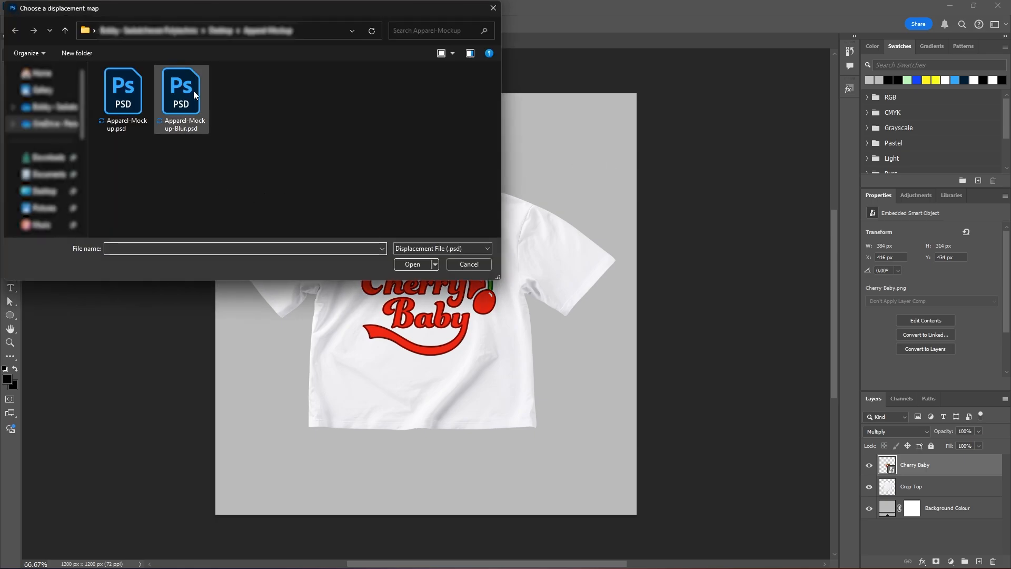
left_click(181, 88)
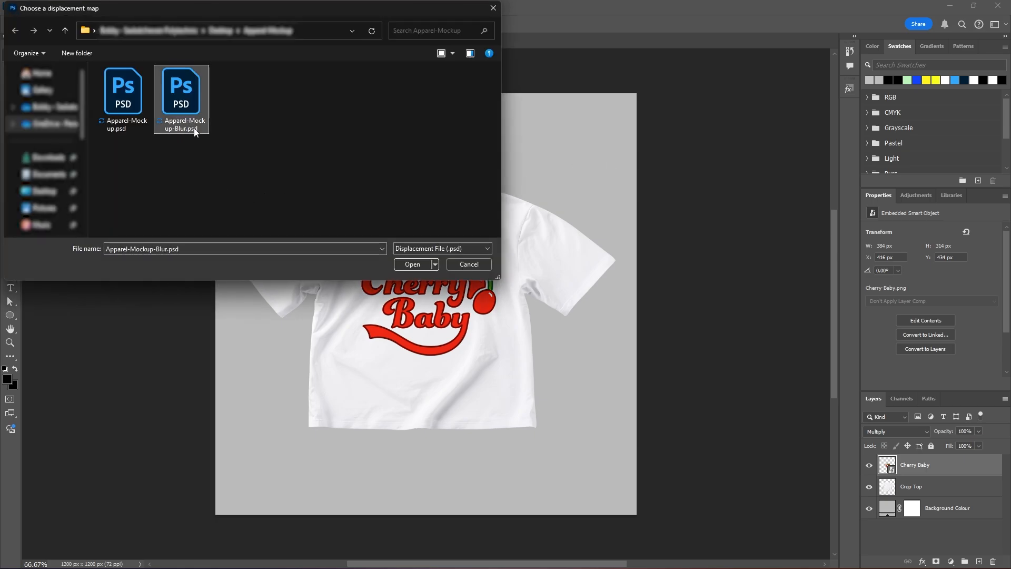
left_click(412, 264)
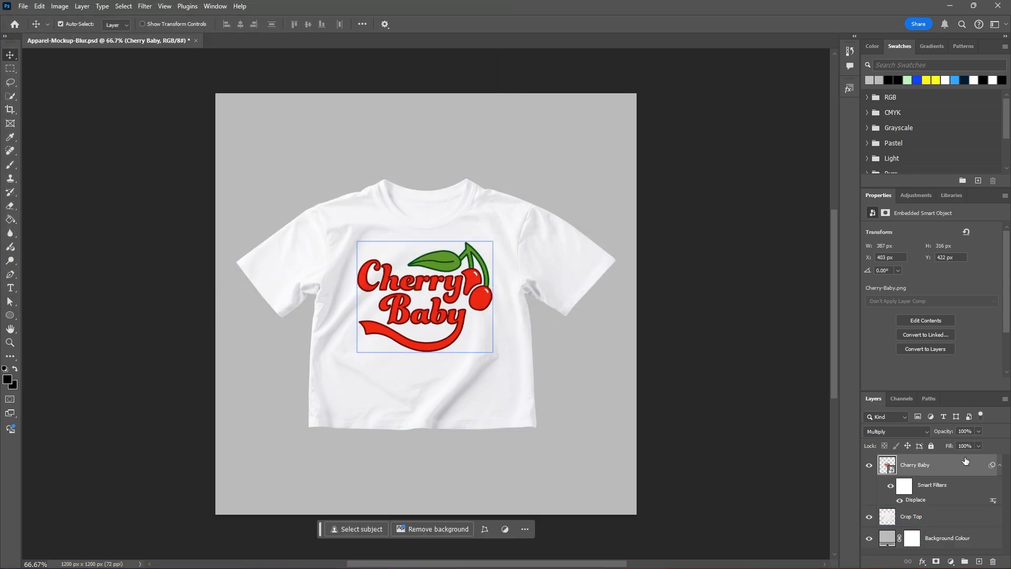
mouse_move(952, 475)
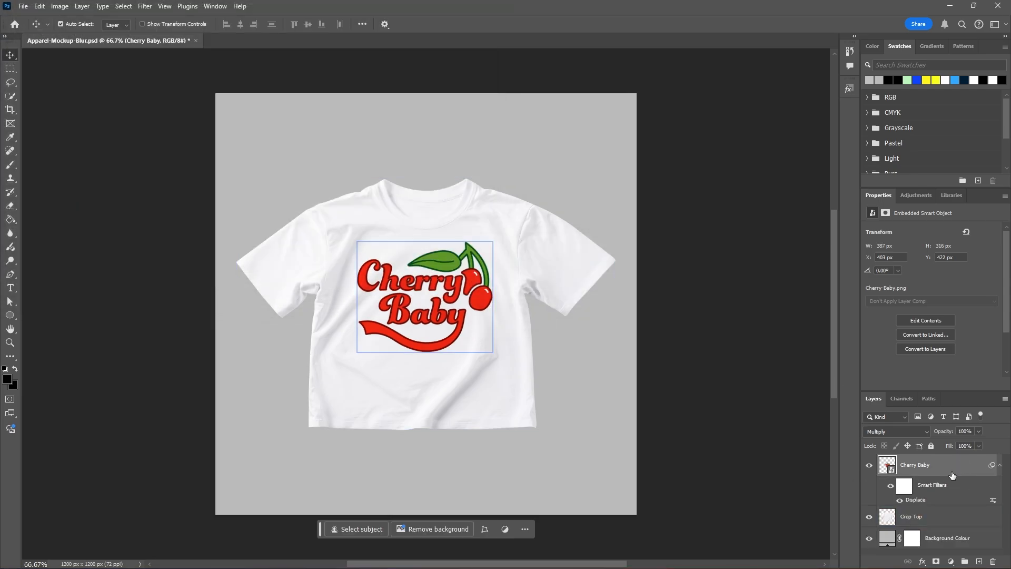
Split the Underlying Layer Blend If white slider to about 225/255 so shirt highlights show through
double_click(914, 465)
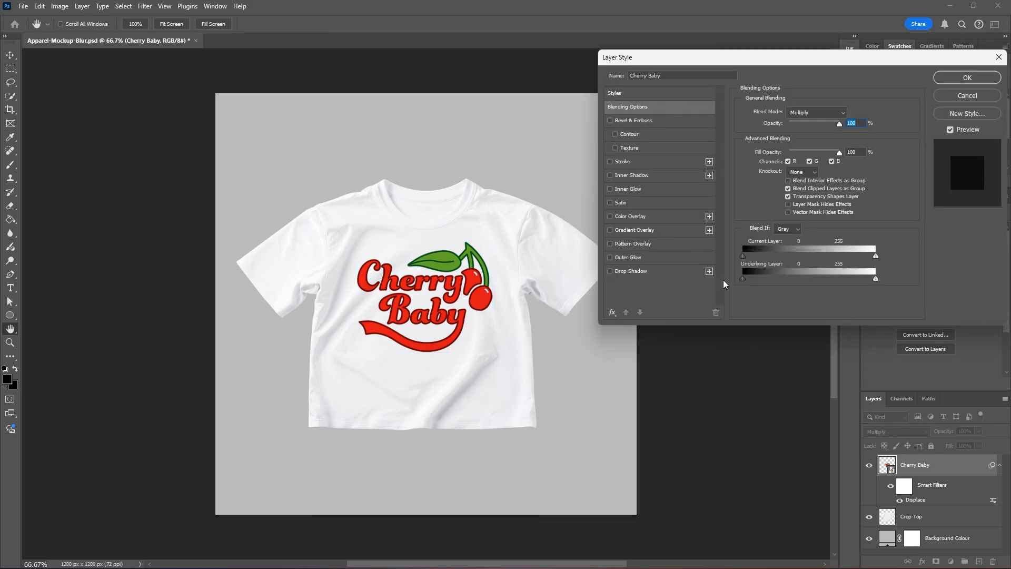
mouse_move(853, 293)
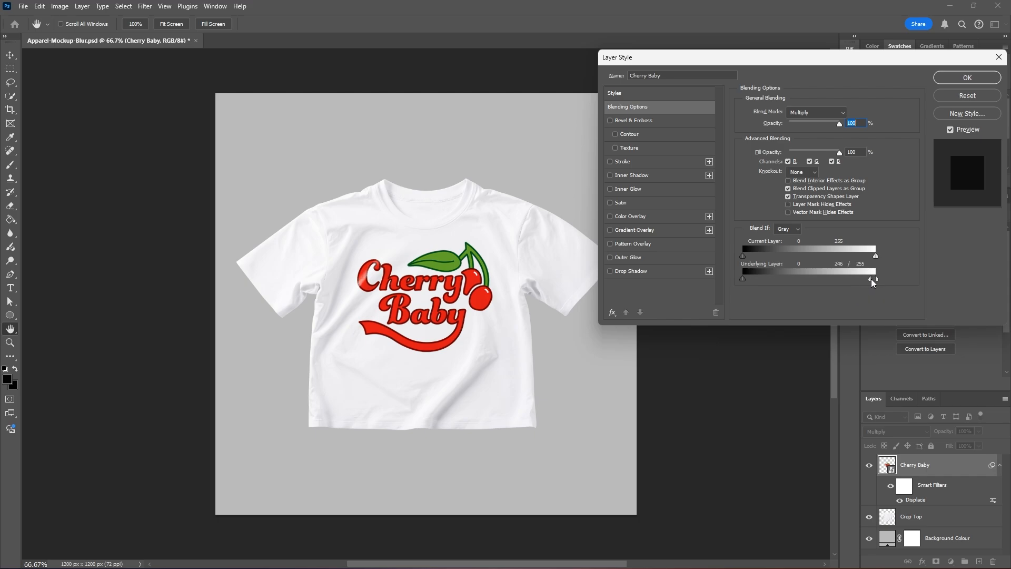
left_click_drag(871, 278, 861, 278)
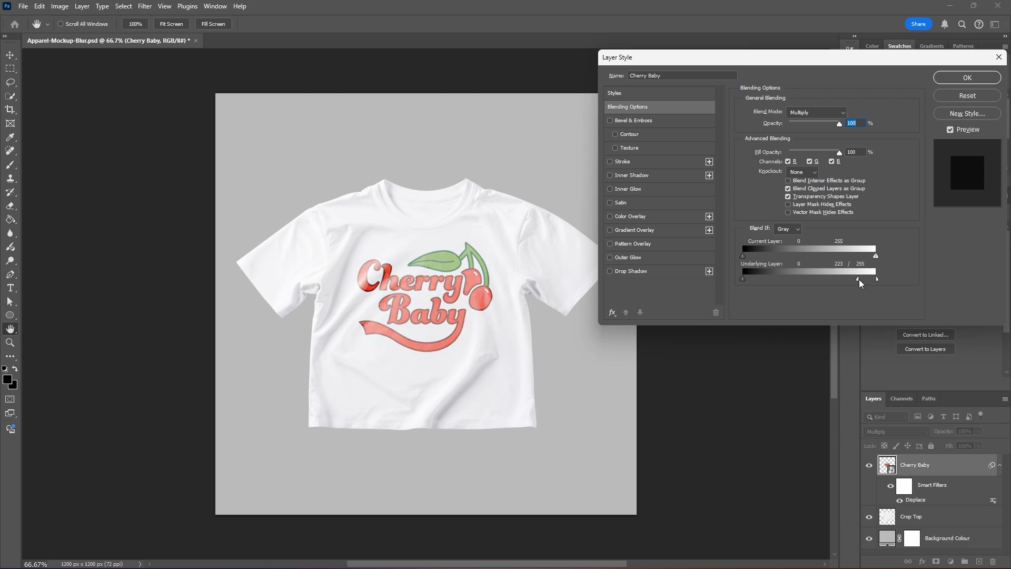
left_click_drag(872, 277, 874, 278)
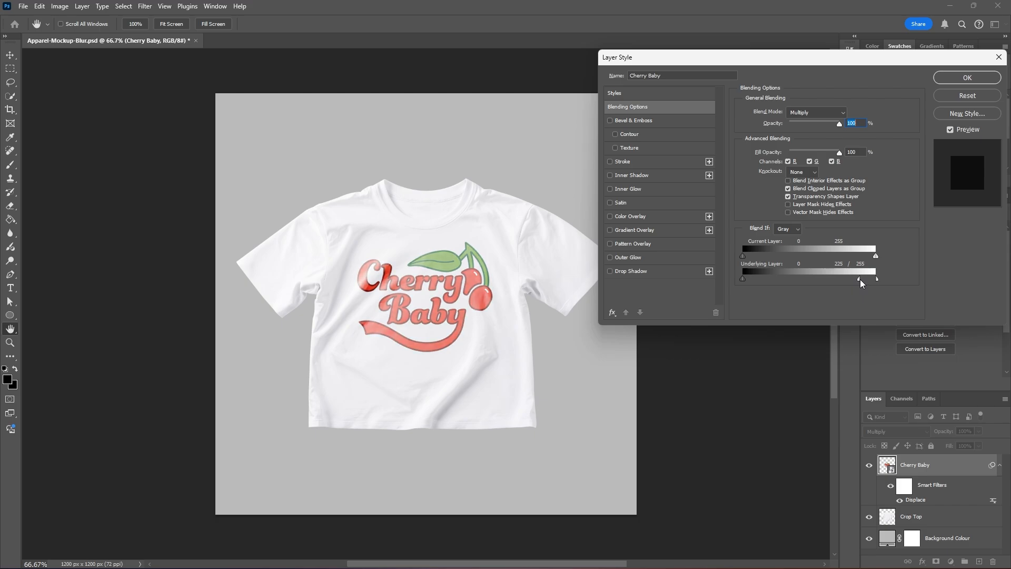
left_click_drag(860, 279, 852, 279)
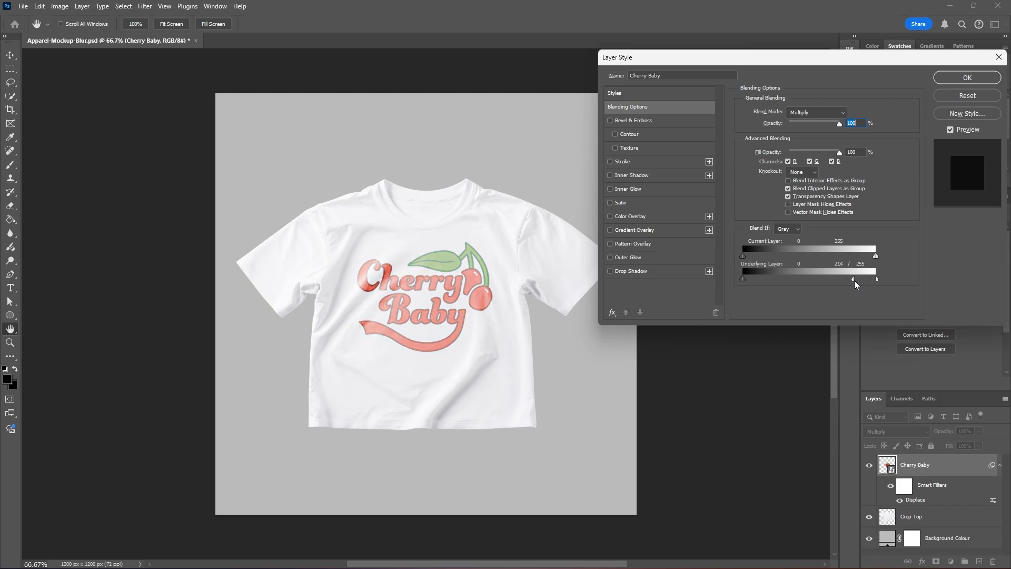
left_click_drag(852, 278, 857, 278)
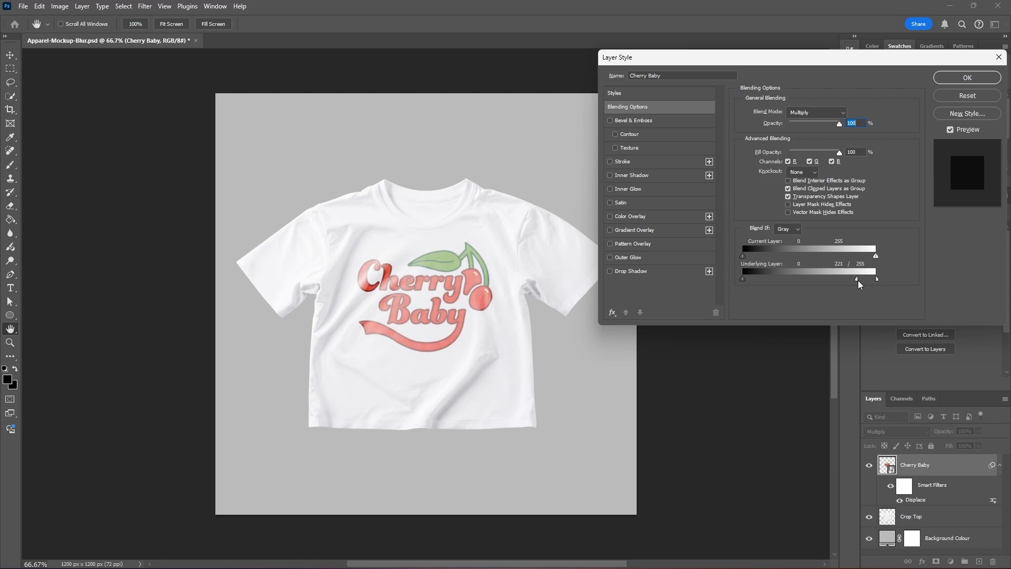
left_click_drag(872, 278, 874, 278)
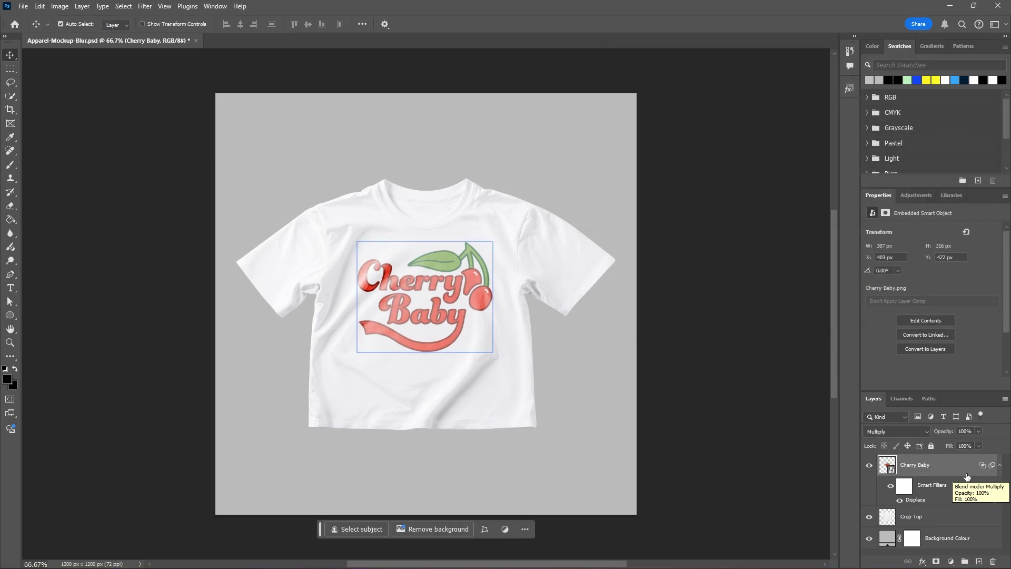
mouse_move(950, 562)
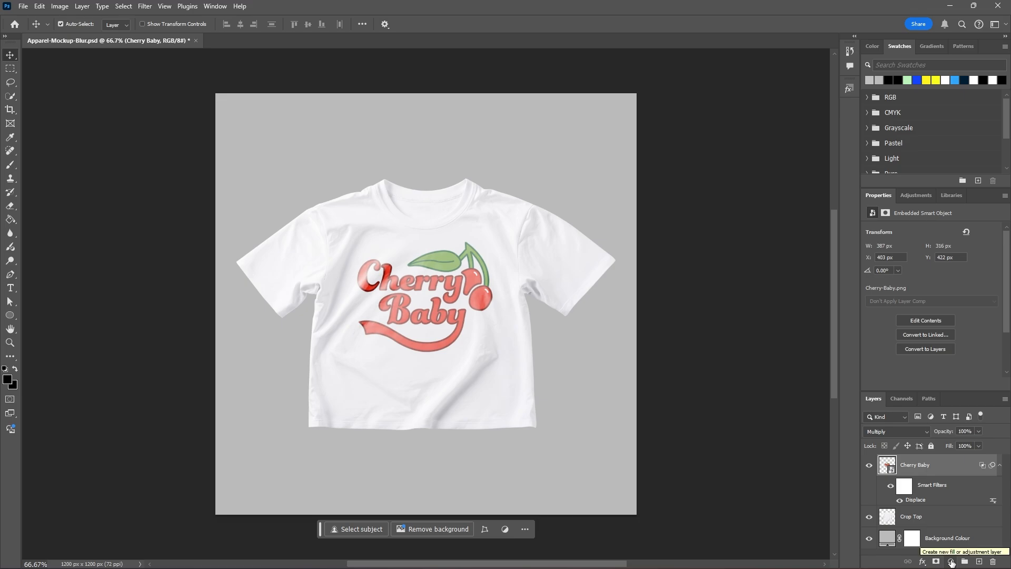
Add a Curves adjustment layer clipped above the Cherry Baby graphic
left_click(949, 562)
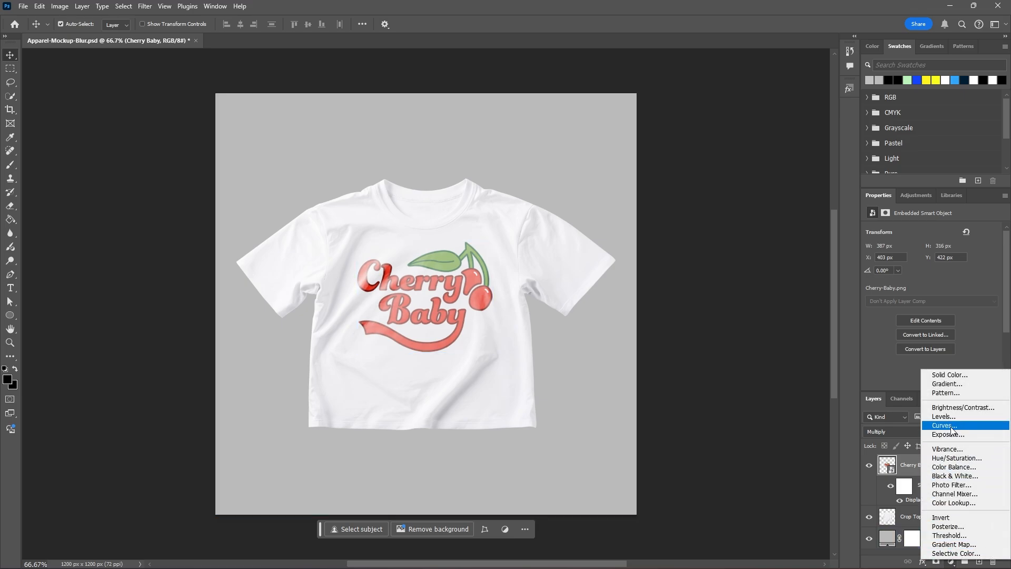
left_click(944, 425)
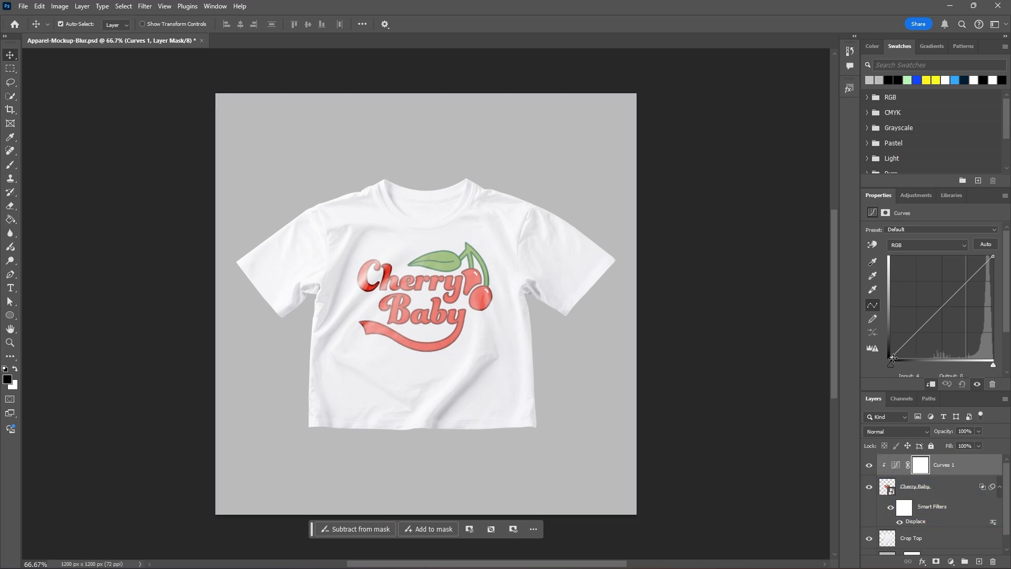
Drag the curve's black and white points inward for richer print contrast
left_click_drag(893, 358, 909, 358)
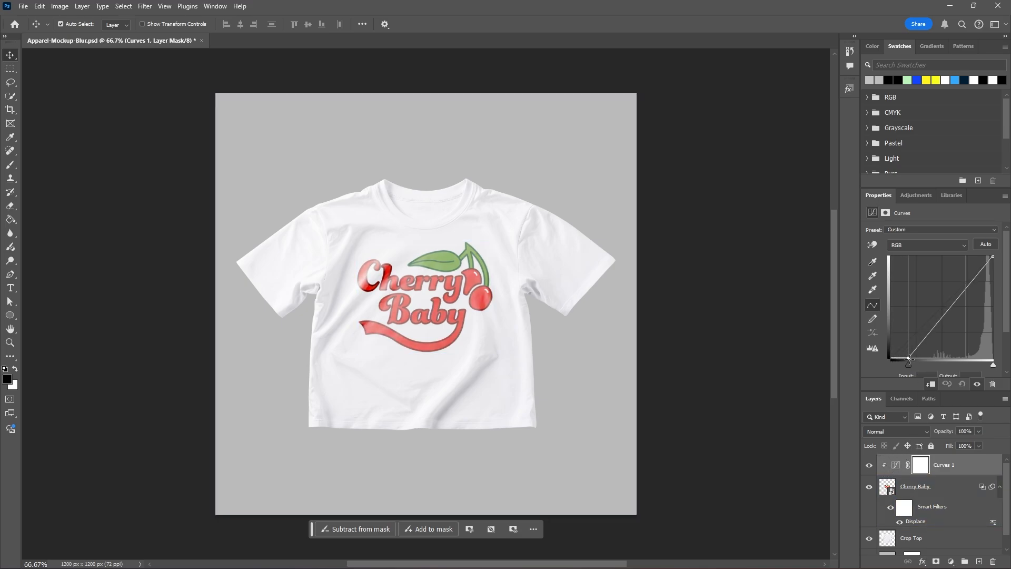
left_click_drag(908, 358, 891, 366)
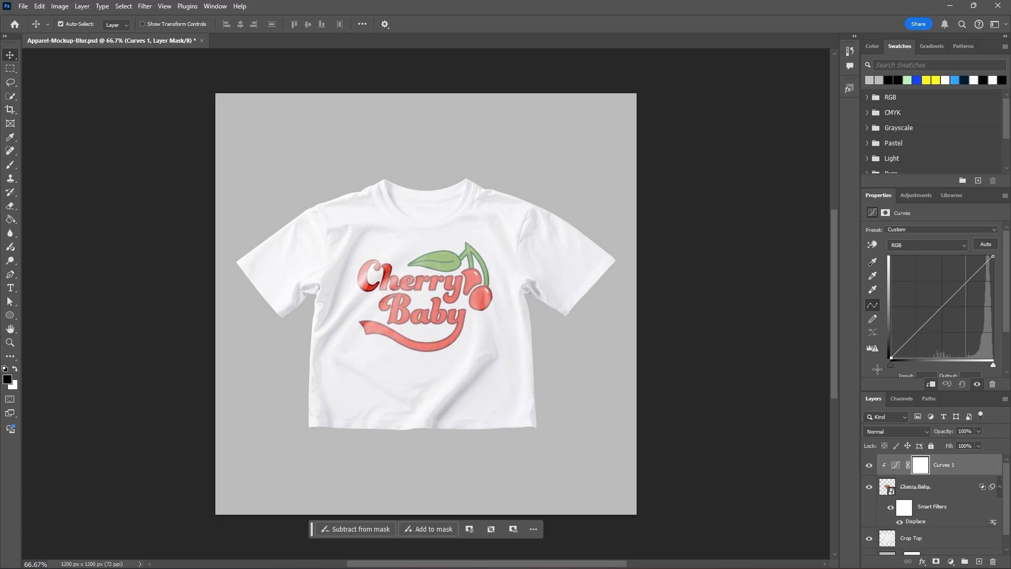
left_click_drag(992, 258, 978, 255)
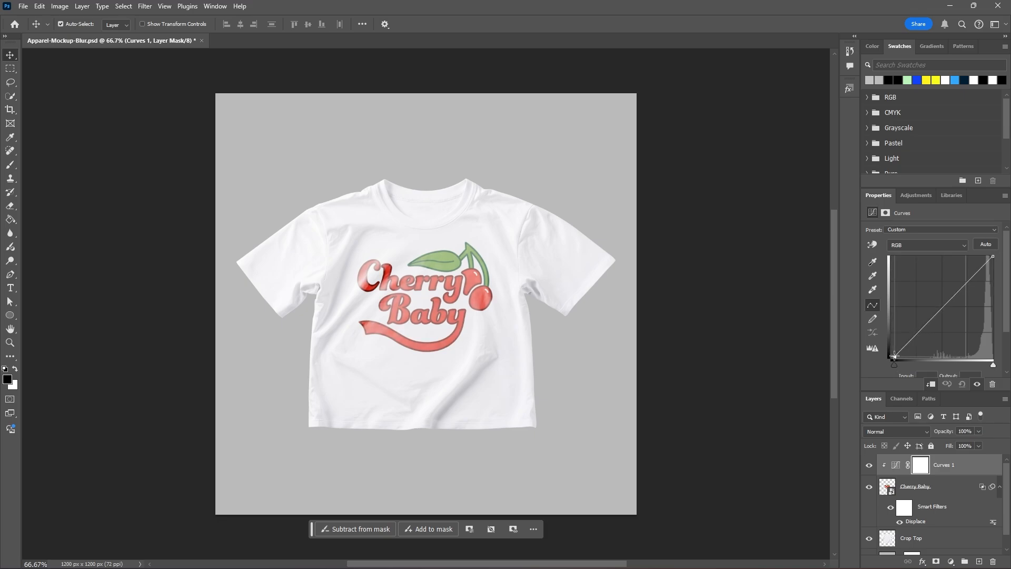
left_click_drag(895, 356, 897, 347)
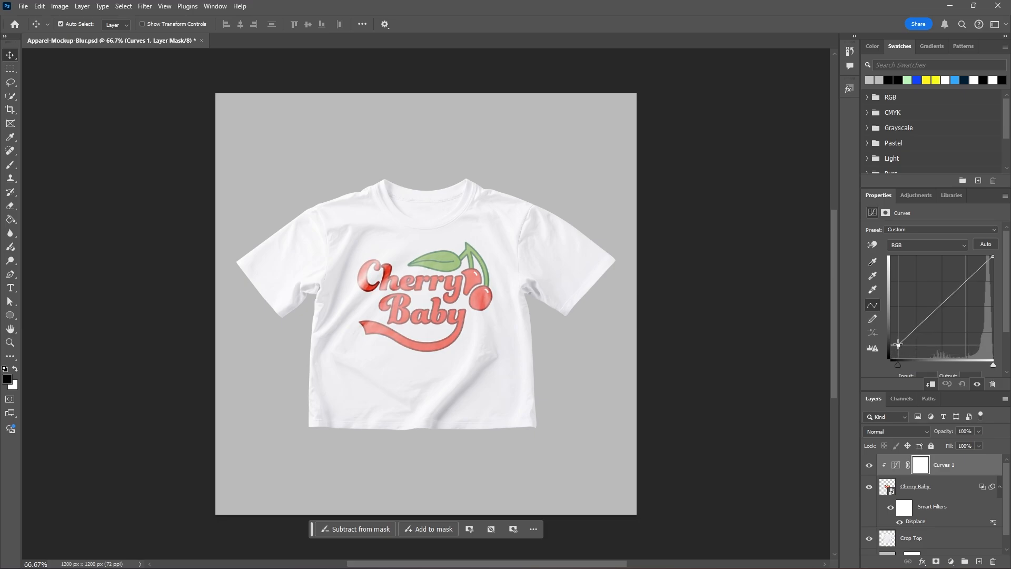
left_click_drag(898, 343, 902, 343)
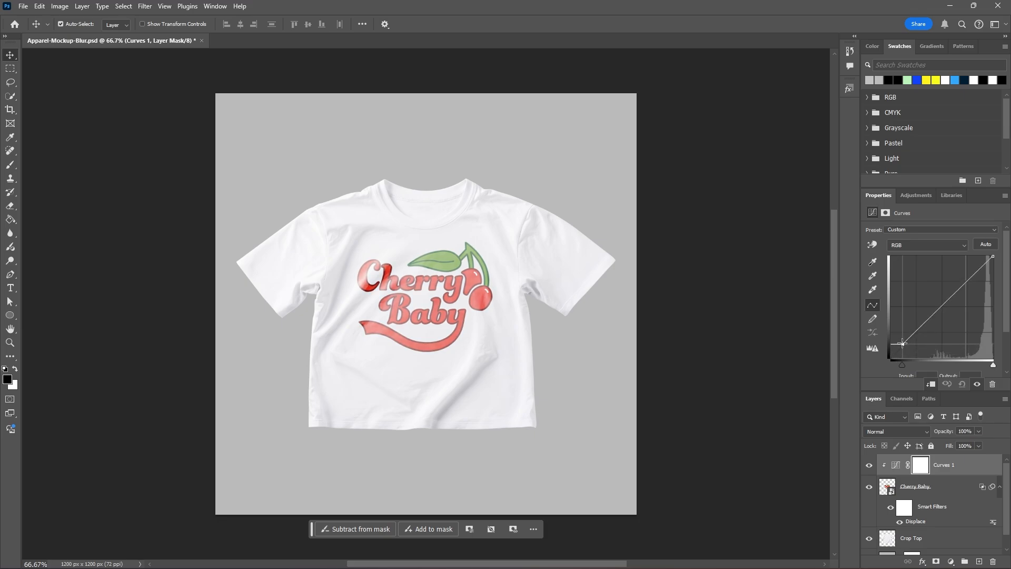
left_click_drag(993, 257, 995, 266)
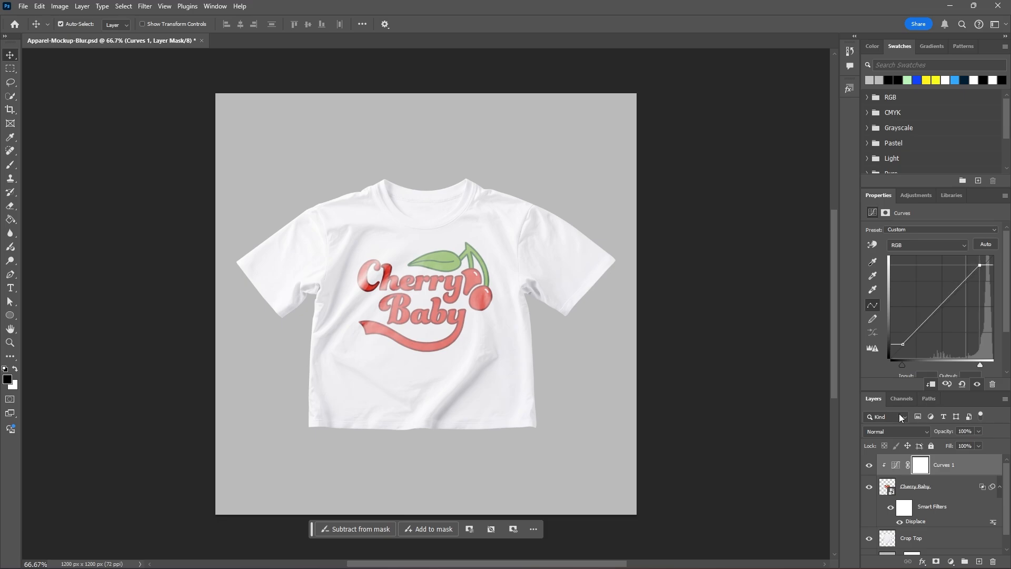
left_click(869, 464)
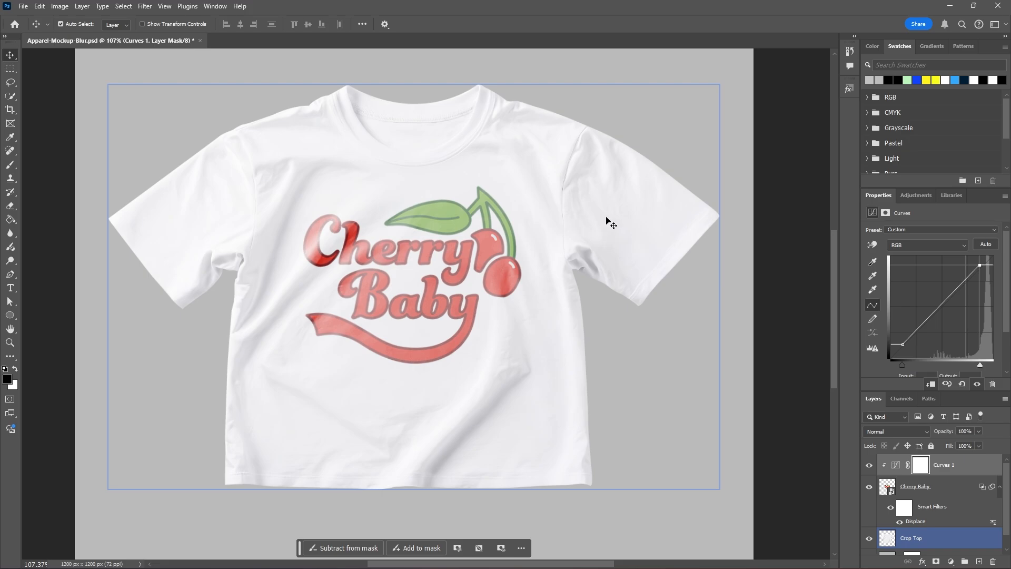
mouse_move(616, 221)
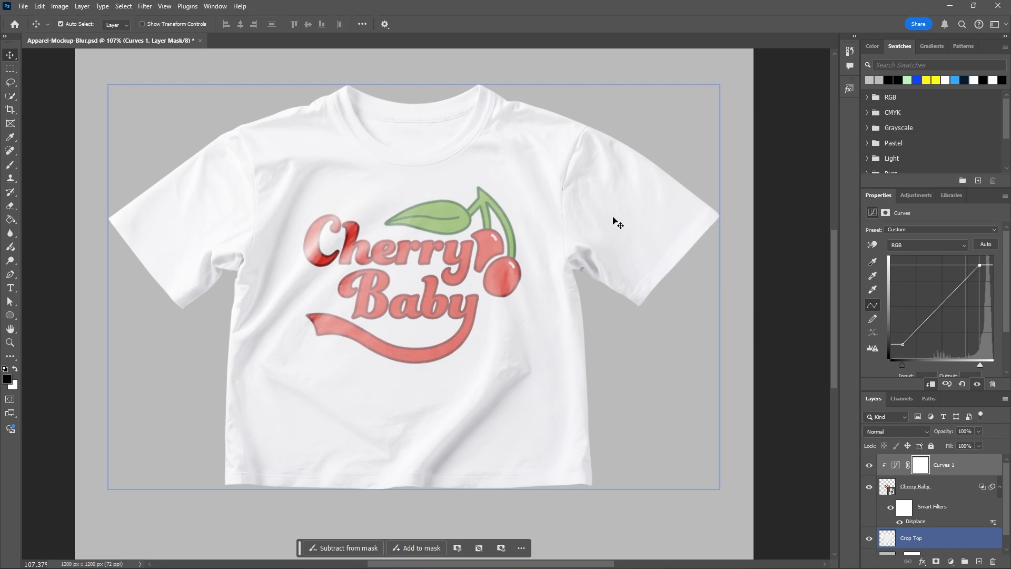